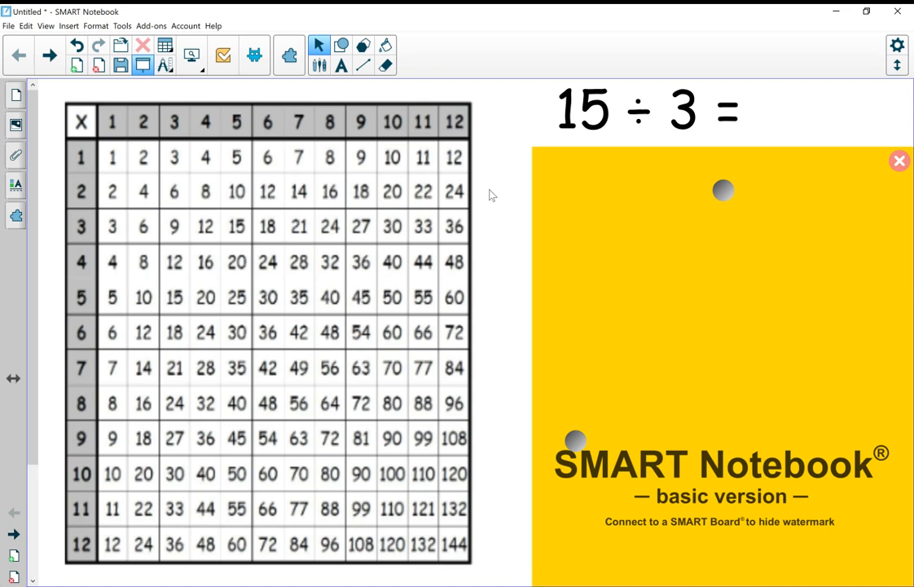
{"action": "mouse_move", "coordinate": [456, 322]}
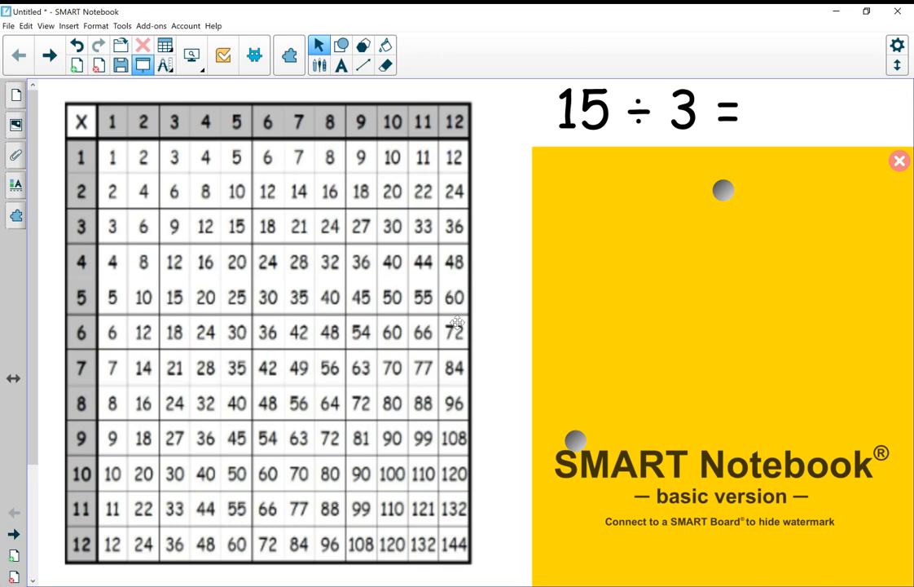
{"action": "mouse_move", "coordinate": [596, 136]}
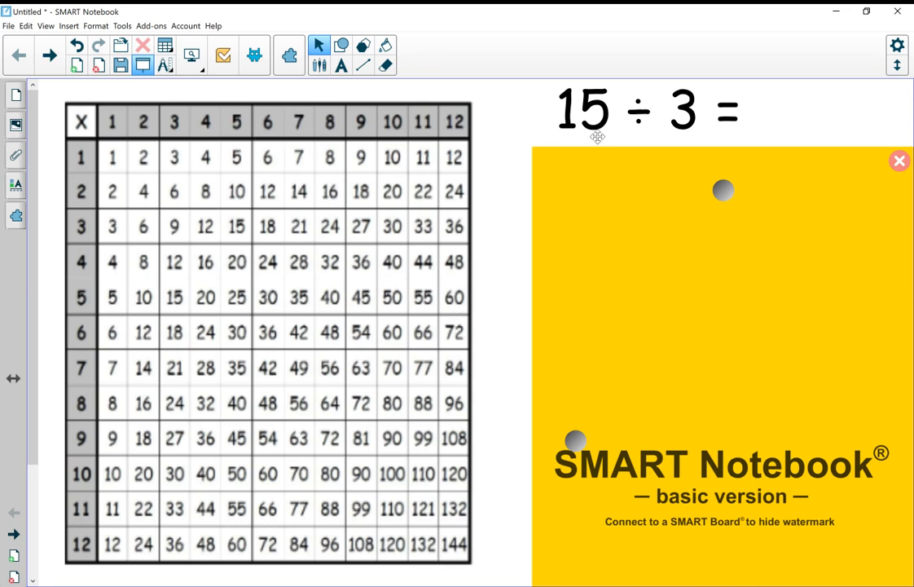
{"action": "mouse_move", "coordinate": [673, 124]}
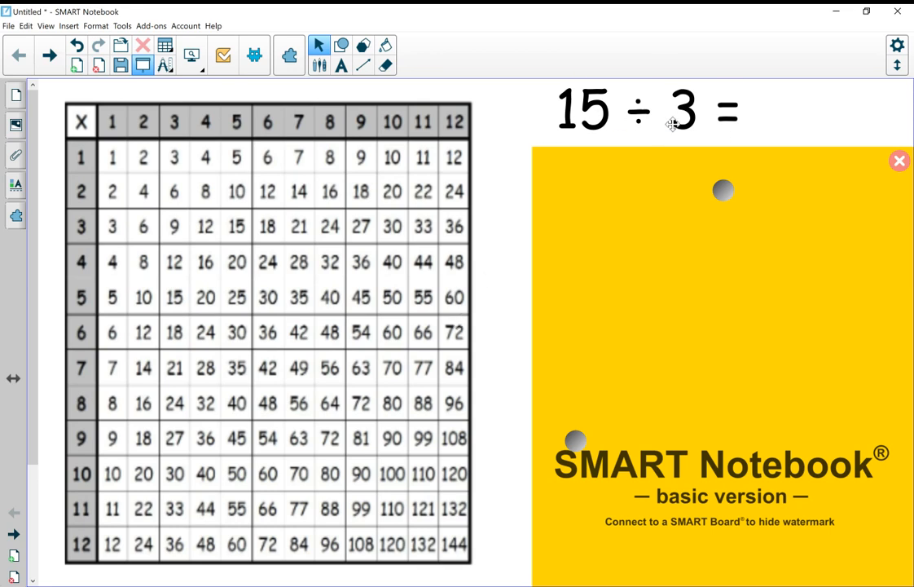
{"action": "mouse_move", "coordinate": [601, 120]}
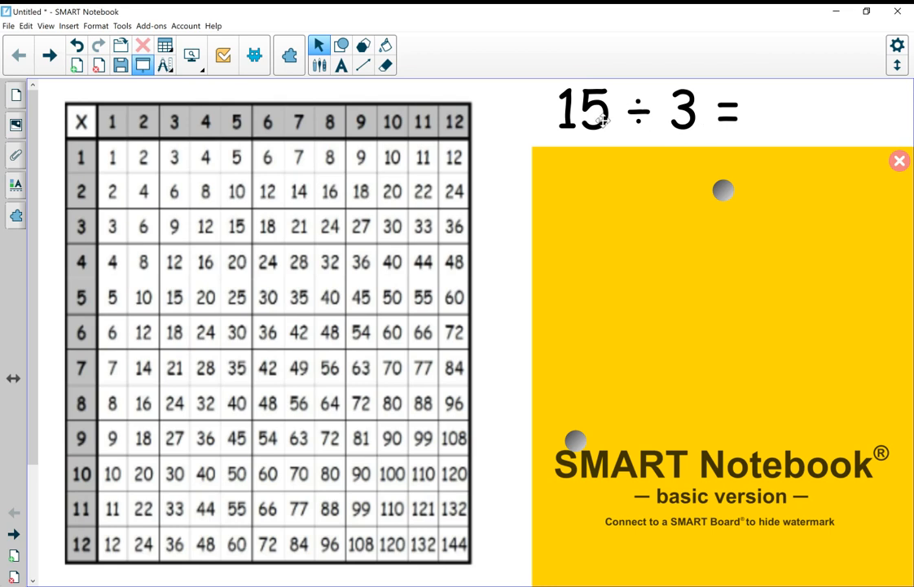
{"action": "mouse_move", "coordinate": [318, 65]}
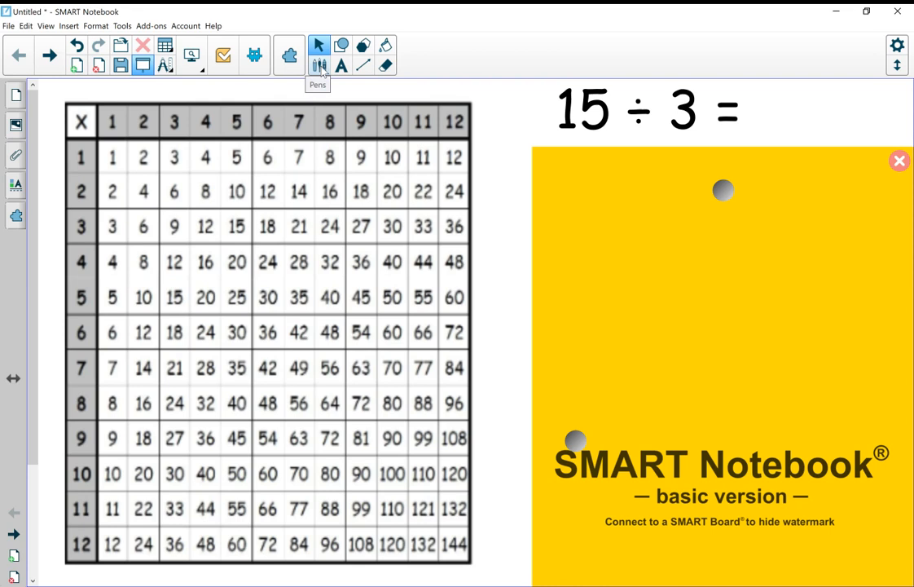
Step: Highlight the multiples of 3 (3, 6, 9, 12, 15) with the highlighter pen, then return to selection
{"action": "left_click", "coordinate": [318, 46]}
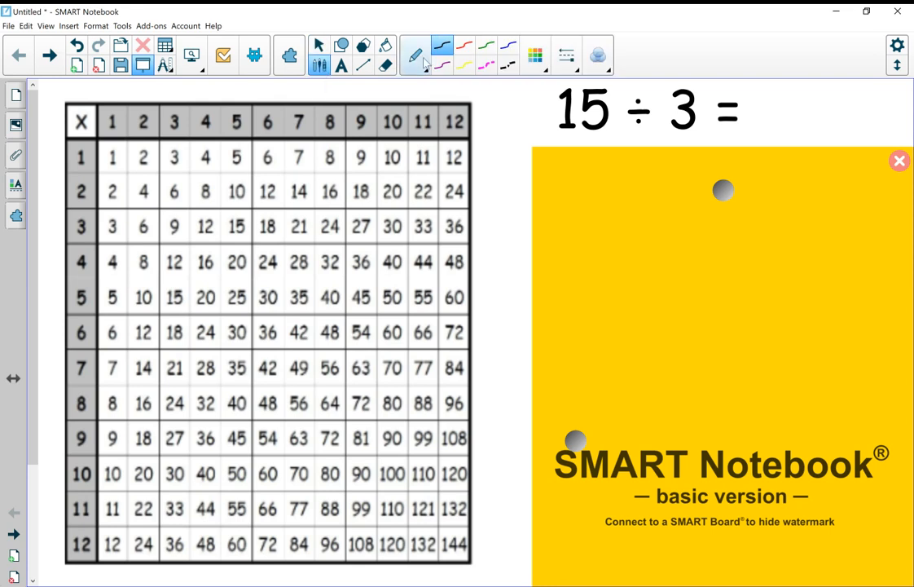
{"action": "left_click", "coordinate": [414, 55]}
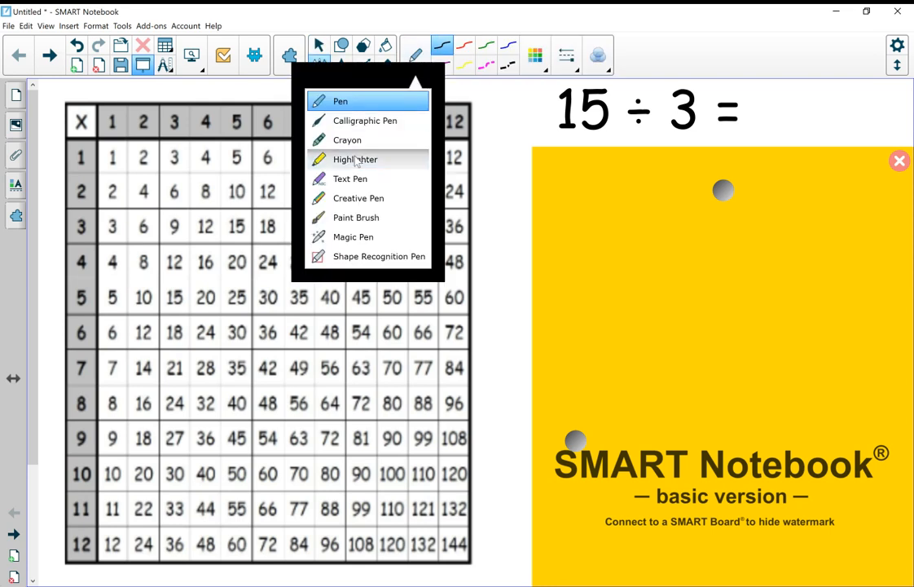
{"action": "left_click", "coordinate": [355, 159]}
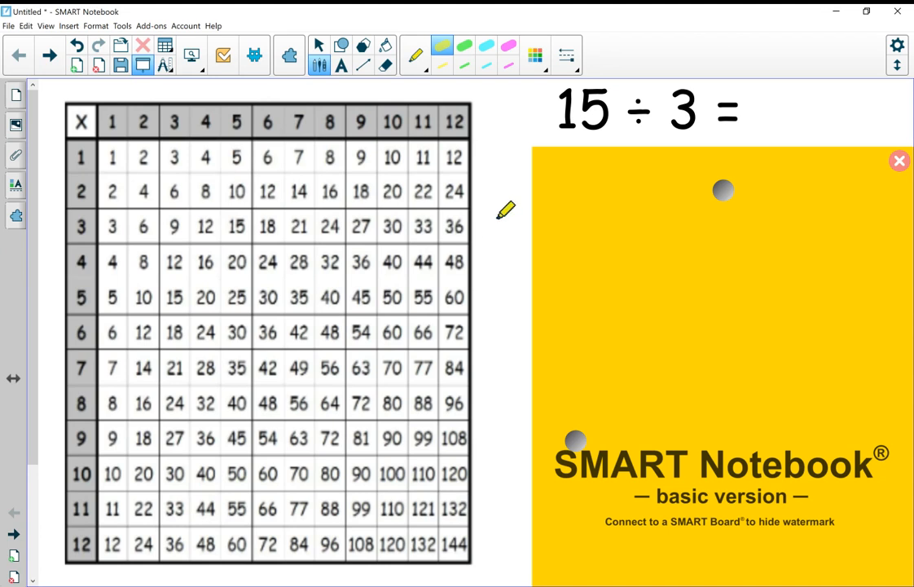
{"action": "mouse_move", "coordinate": [479, 189]}
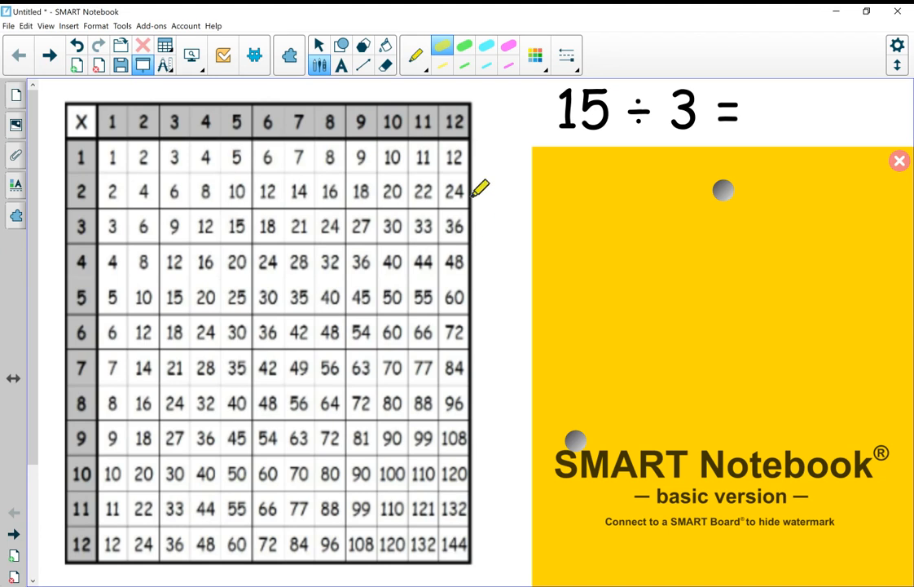
{"action": "mouse_move", "coordinate": [181, 96]}
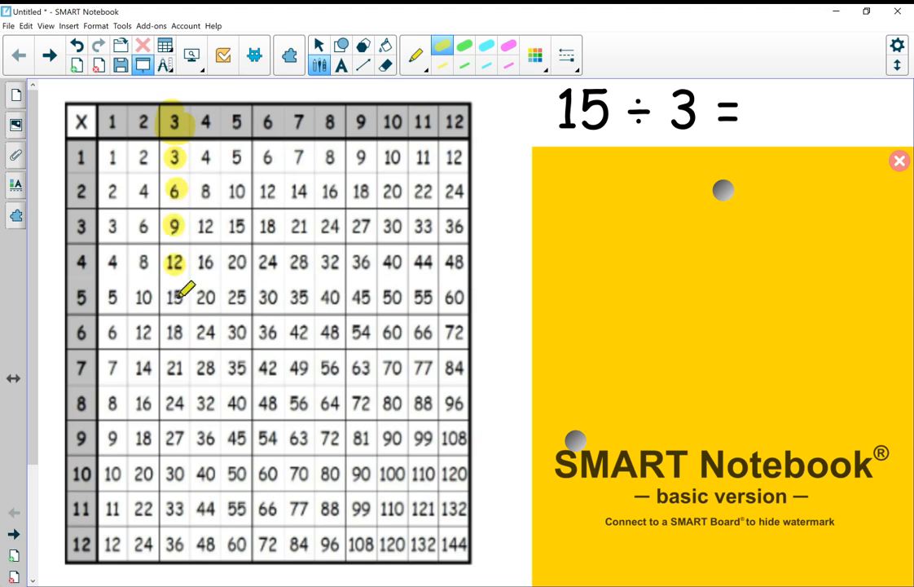
{"action": "left_click", "coordinate": [173, 297]}
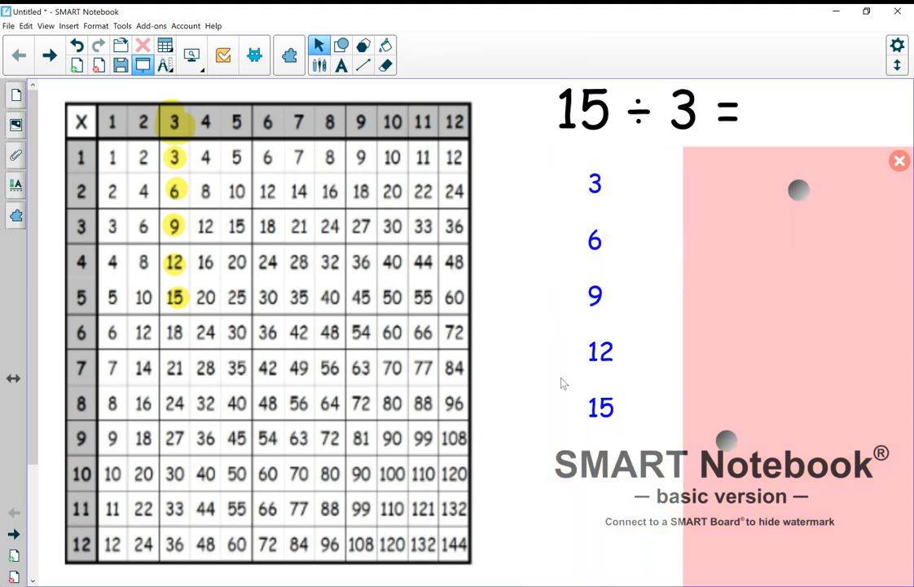
{"action": "mouse_move", "coordinate": [584, 143]}
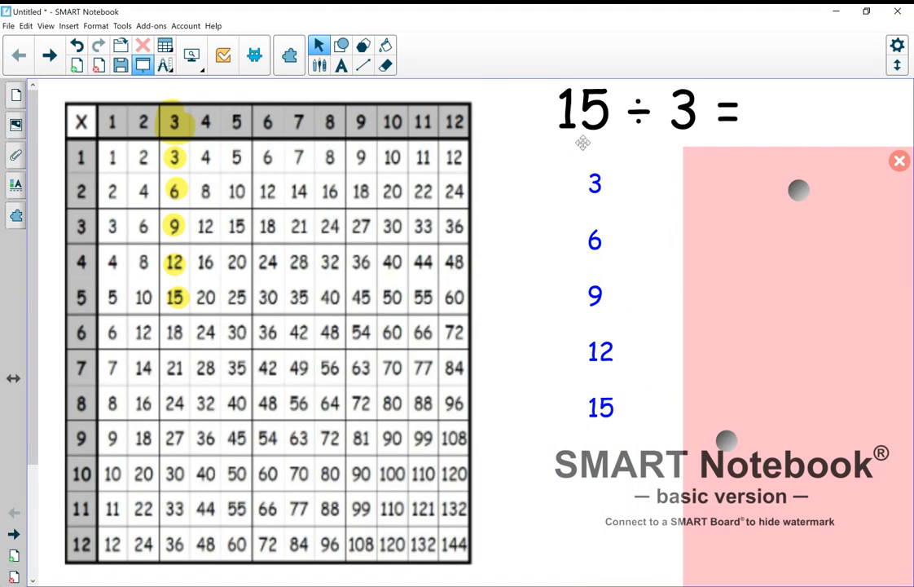
{"action": "mouse_move", "coordinate": [606, 186]}
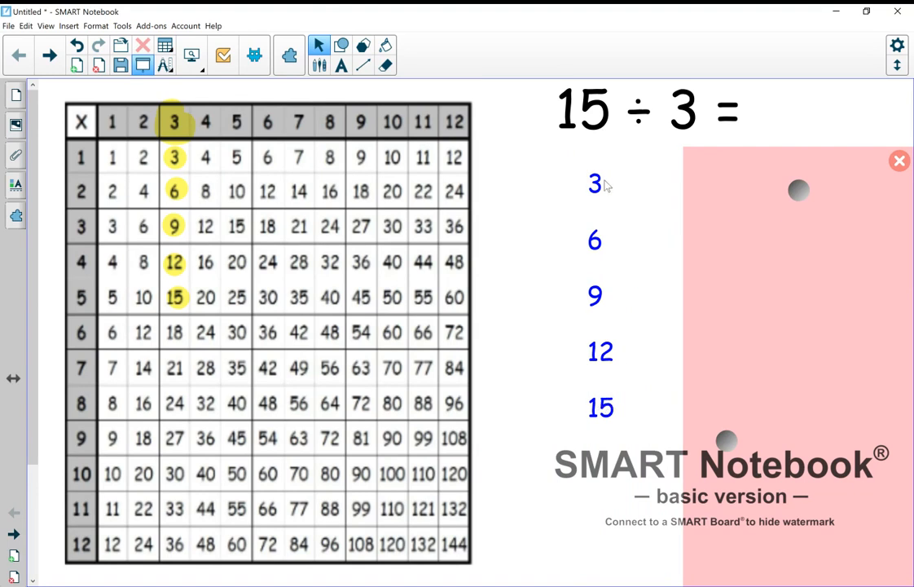
{"action": "mouse_move", "coordinate": [618, 313]}
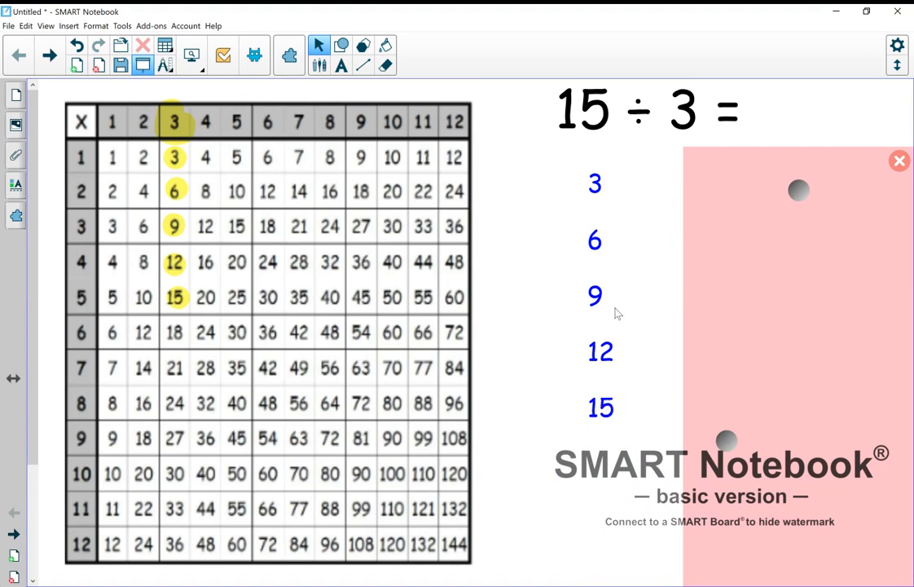
{"action": "mouse_move", "coordinate": [617, 410]}
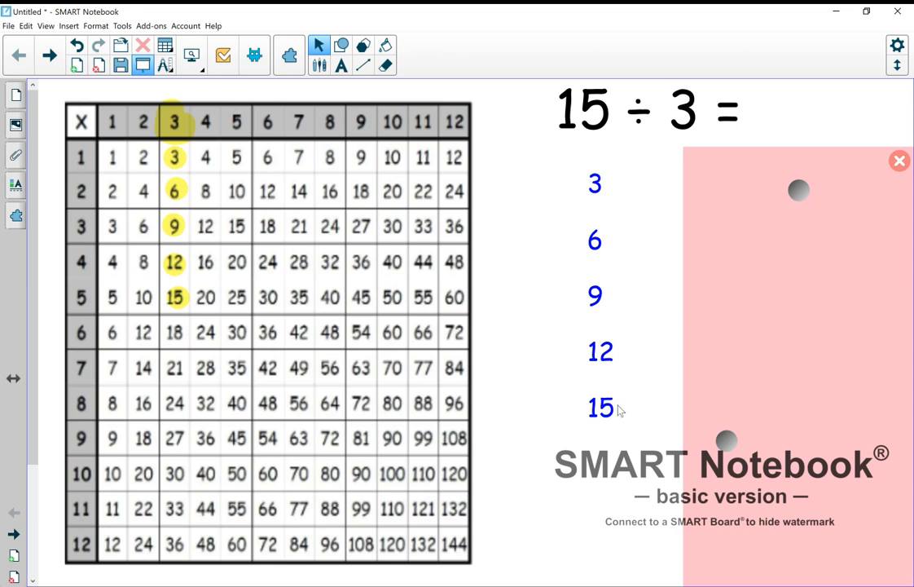
{"action": "mouse_move", "coordinate": [606, 186]}
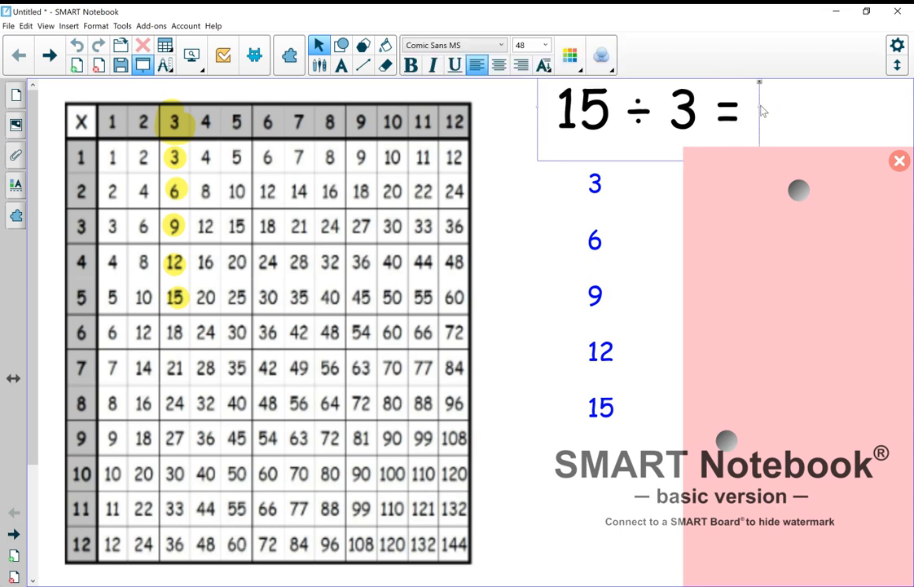
Step: Enter 5 as the answer so the equation reads 15 ÷ 3 = 5
{"action": "type", "text": "5"}
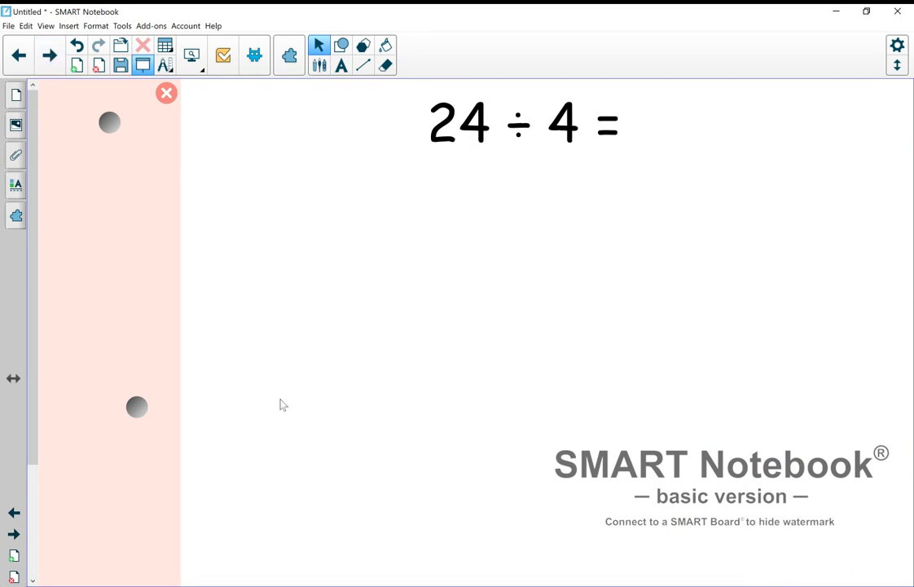
{"action": "mouse_move", "coordinate": [513, 228]}
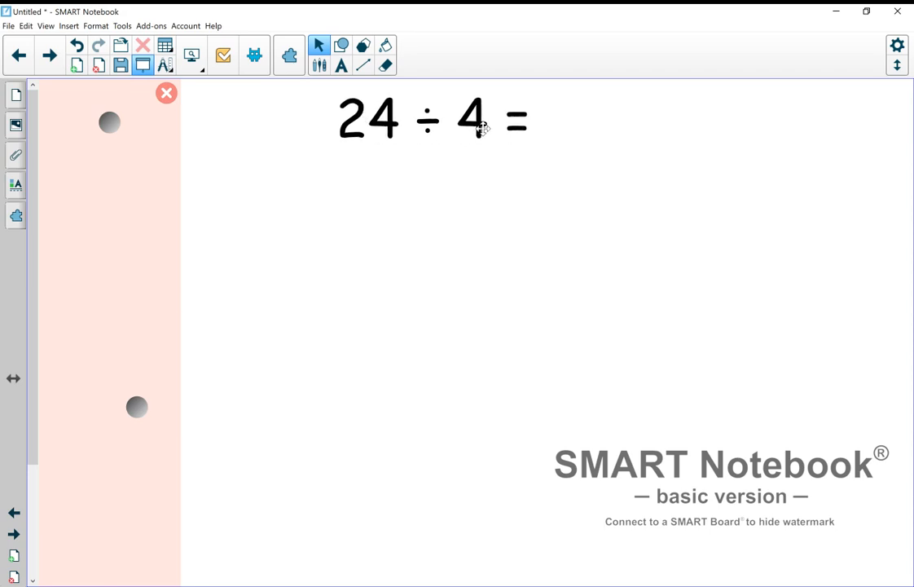
{"action": "mouse_move", "coordinate": [115, 106]}
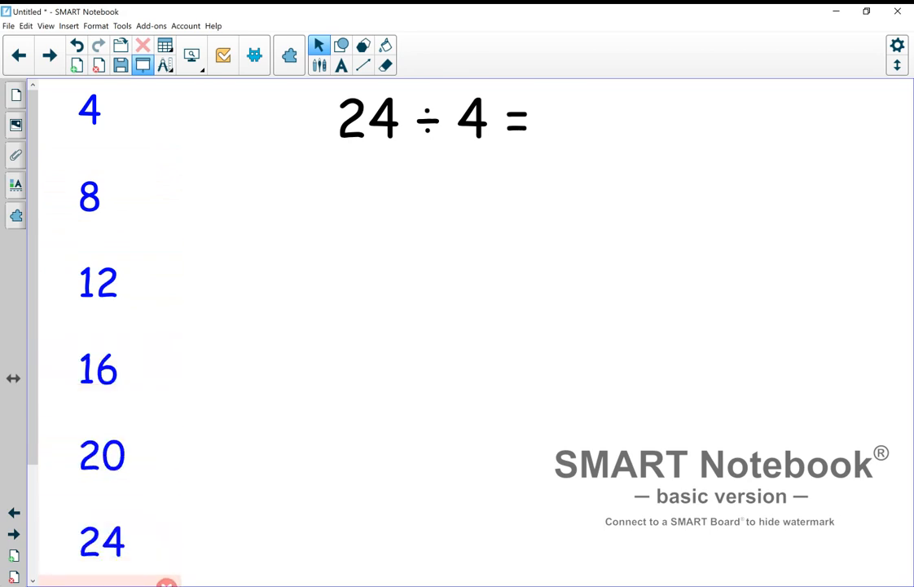
{"action": "mouse_move", "coordinate": [261, 283]}
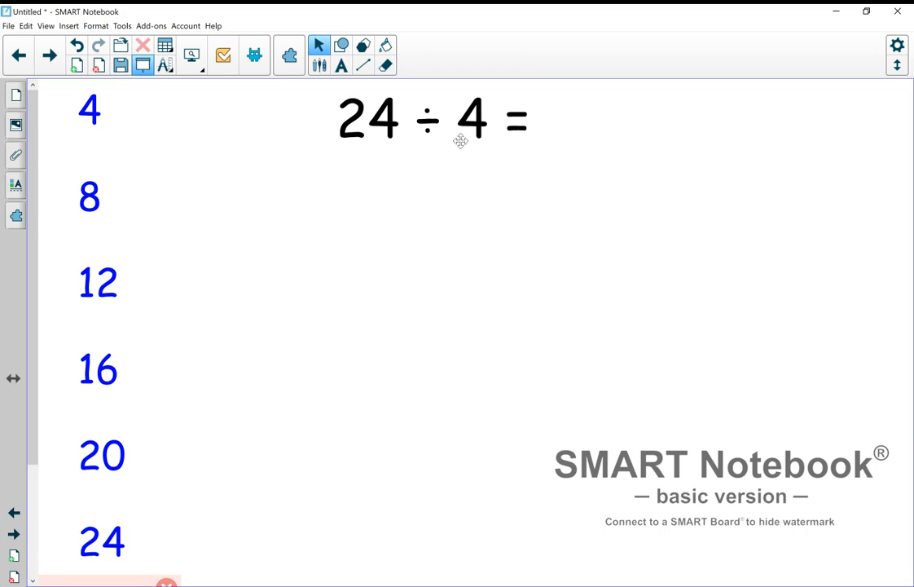
{"action": "mouse_move", "coordinate": [134, 127]}
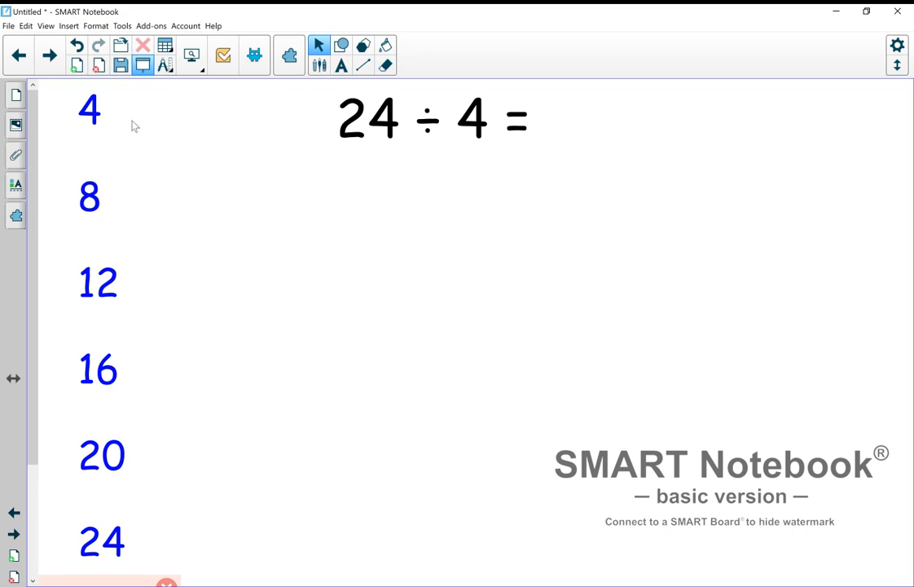
{"action": "mouse_move", "coordinate": [120, 117]}
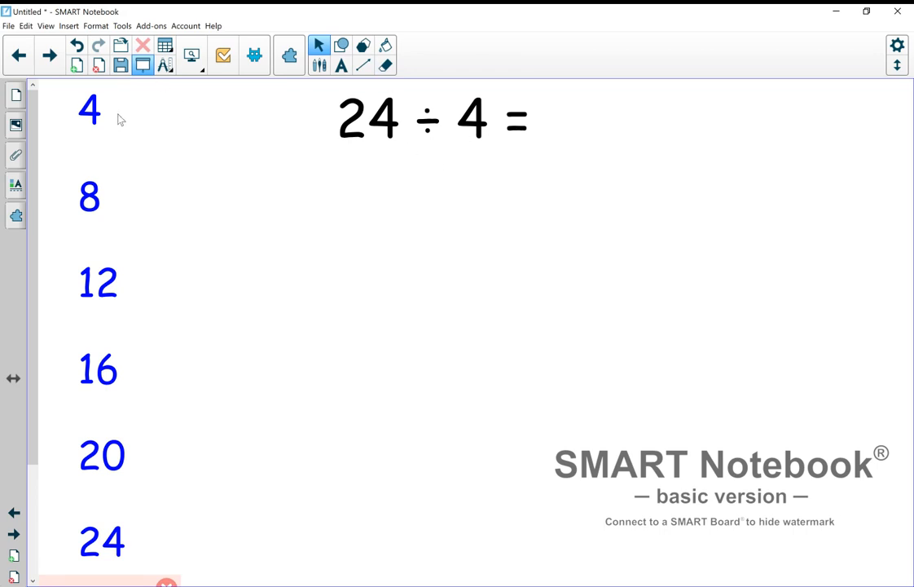
{"action": "mouse_move", "coordinate": [140, 143]}
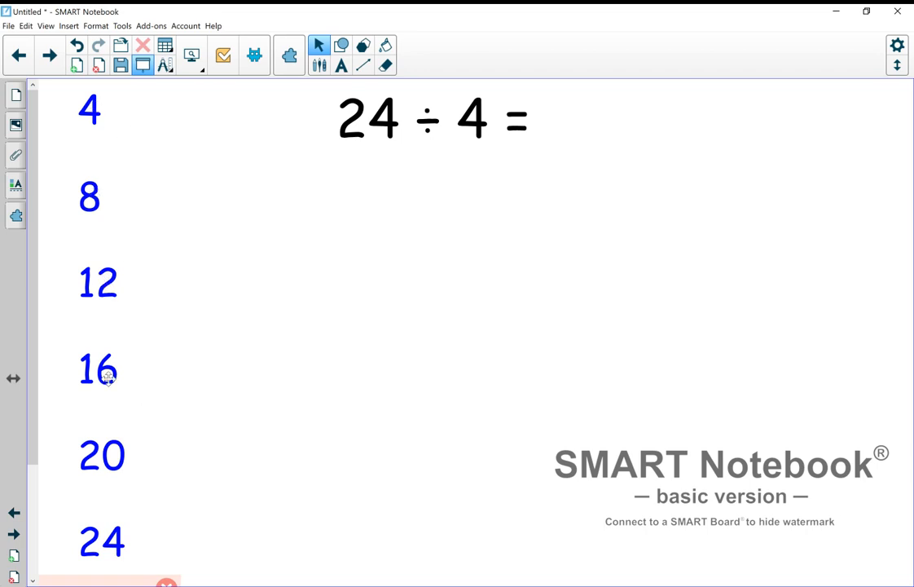
{"action": "mouse_move", "coordinate": [118, 548]}
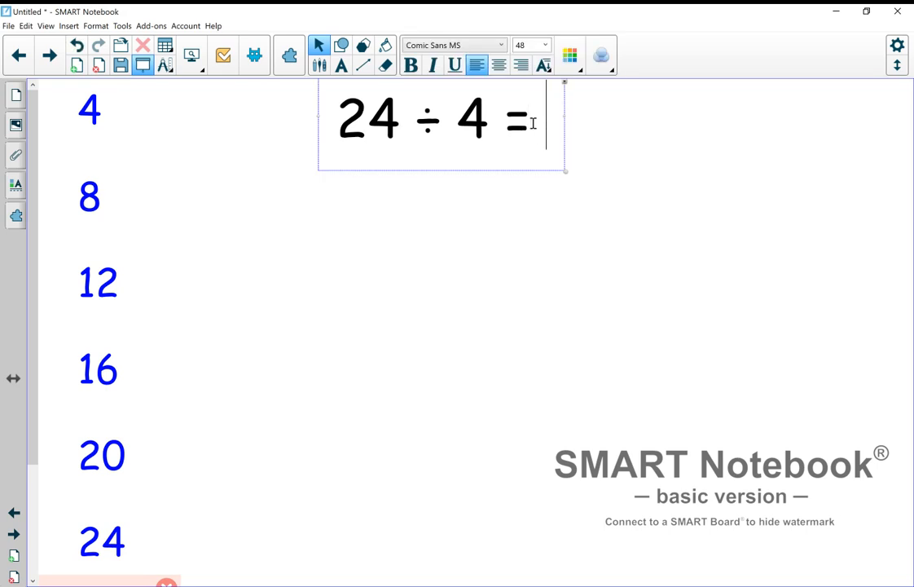
Step: Enter 6 as the answer so the equation reads 24 ÷ 4 = 6
{"action": "type", "text": "6"}
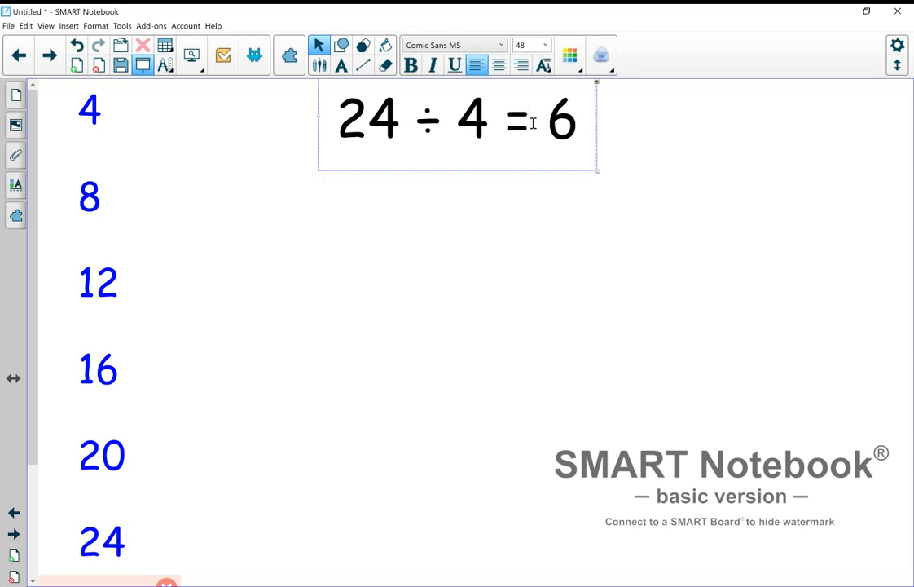